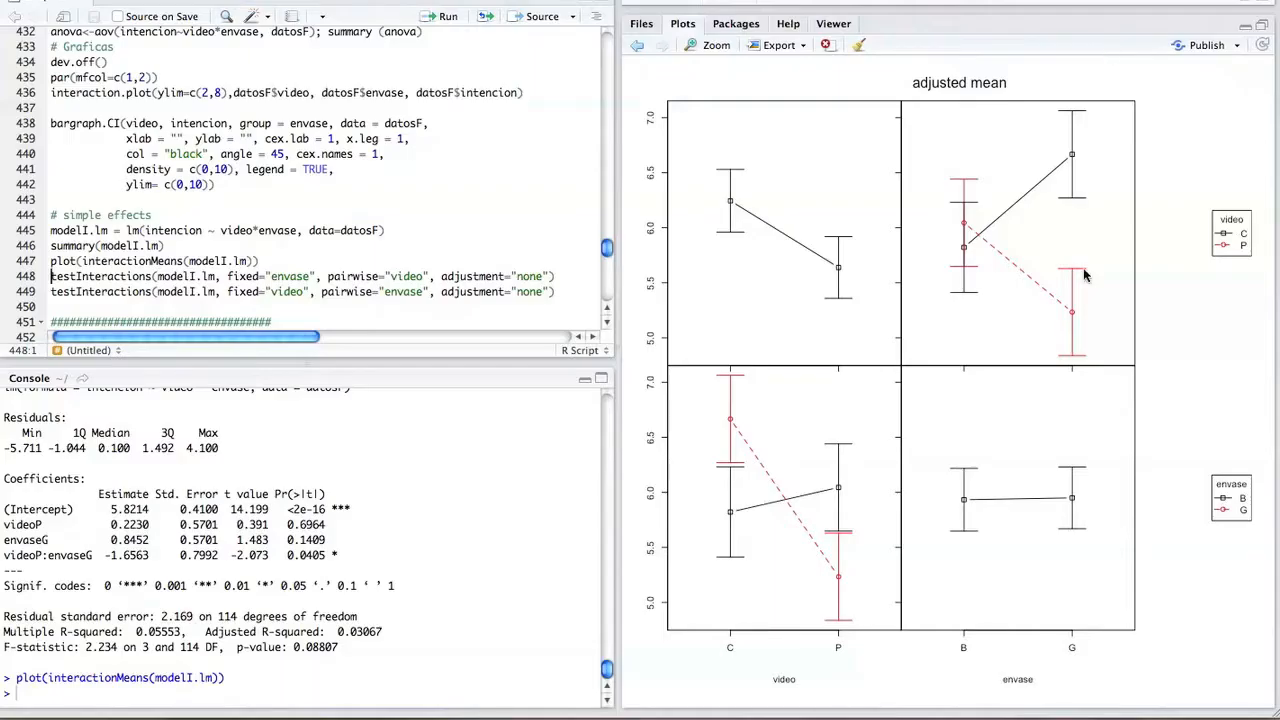
{"action": "mouse_move", "coordinate": [1028, 170]}
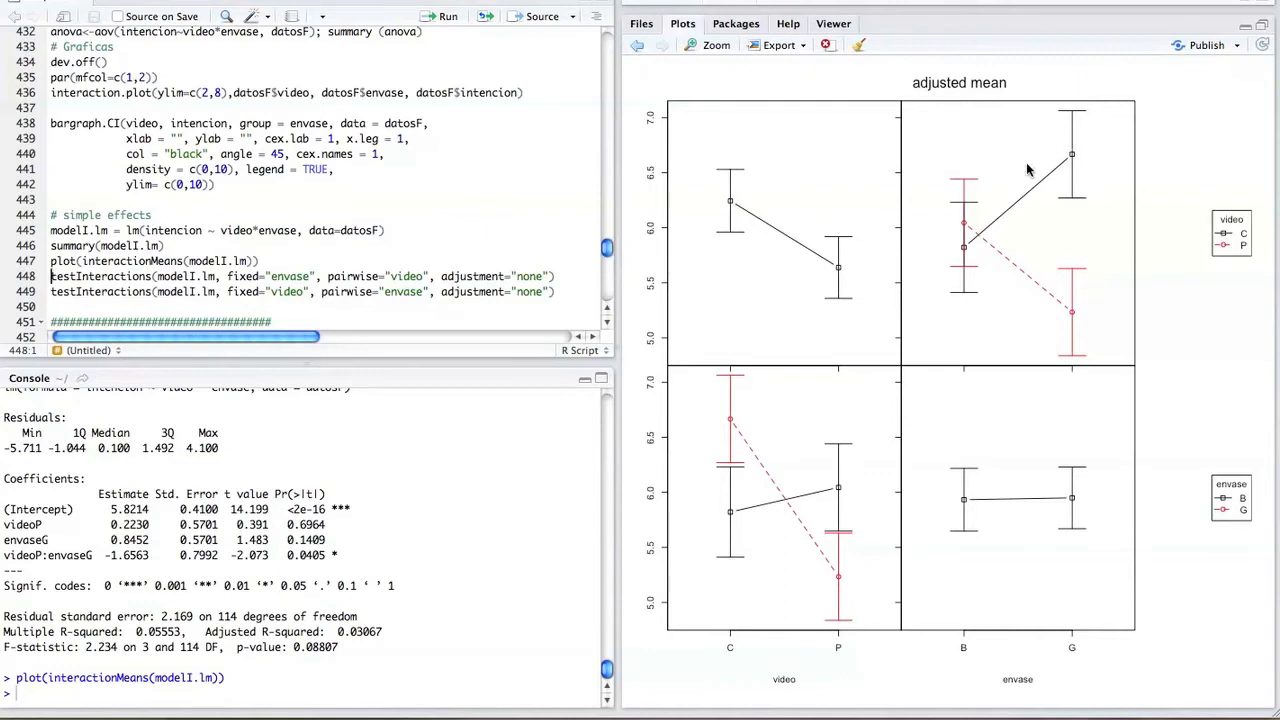
{"action": "mouse_move", "coordinate": [1130, 250]}
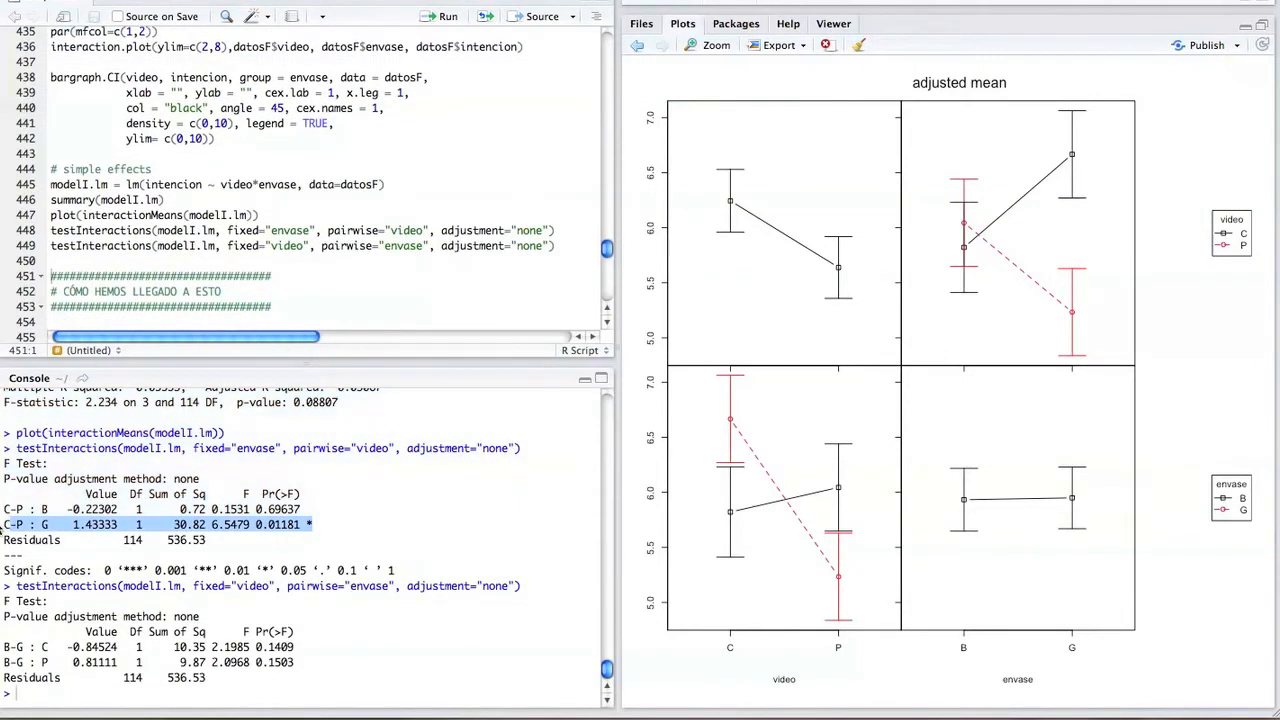
Add the '# CÓMO HEMOS LLEGADO A ESTO' section heading below the simple-effects code
{"action": "left_click", "coordinate": [45, 524]}
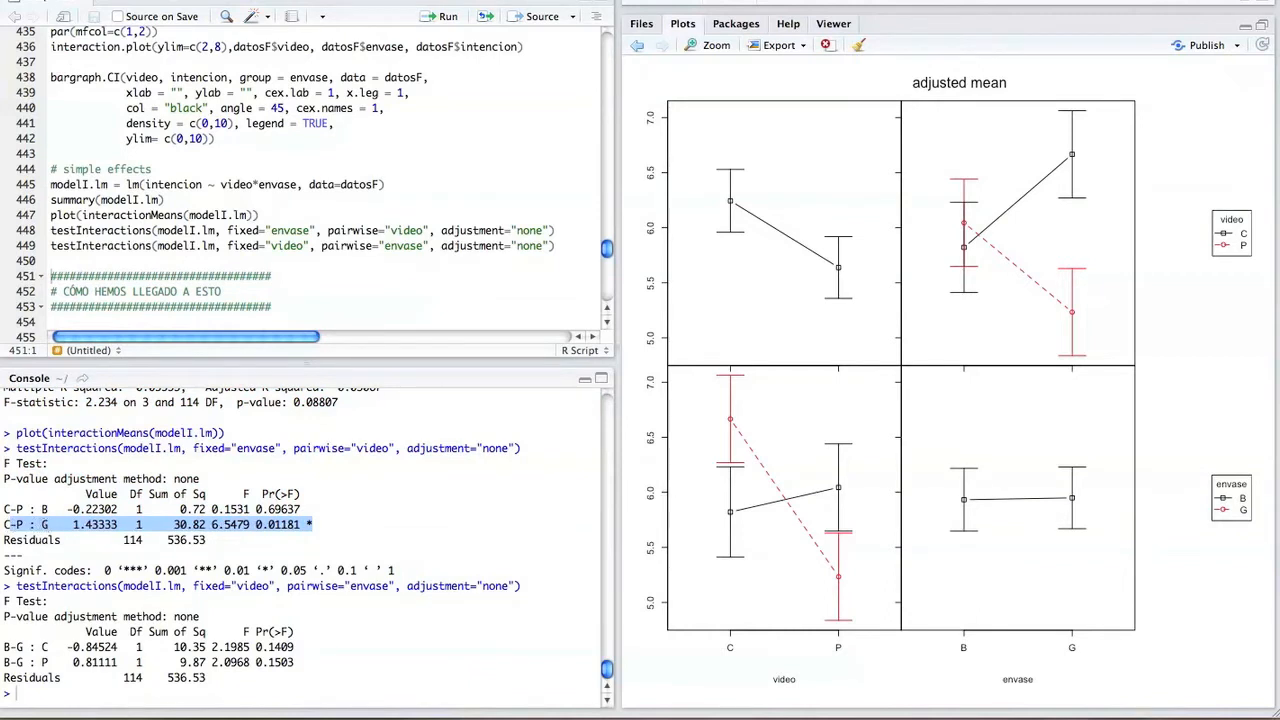
{"action": "mouse_move", "coordinate": [1085, 302]}
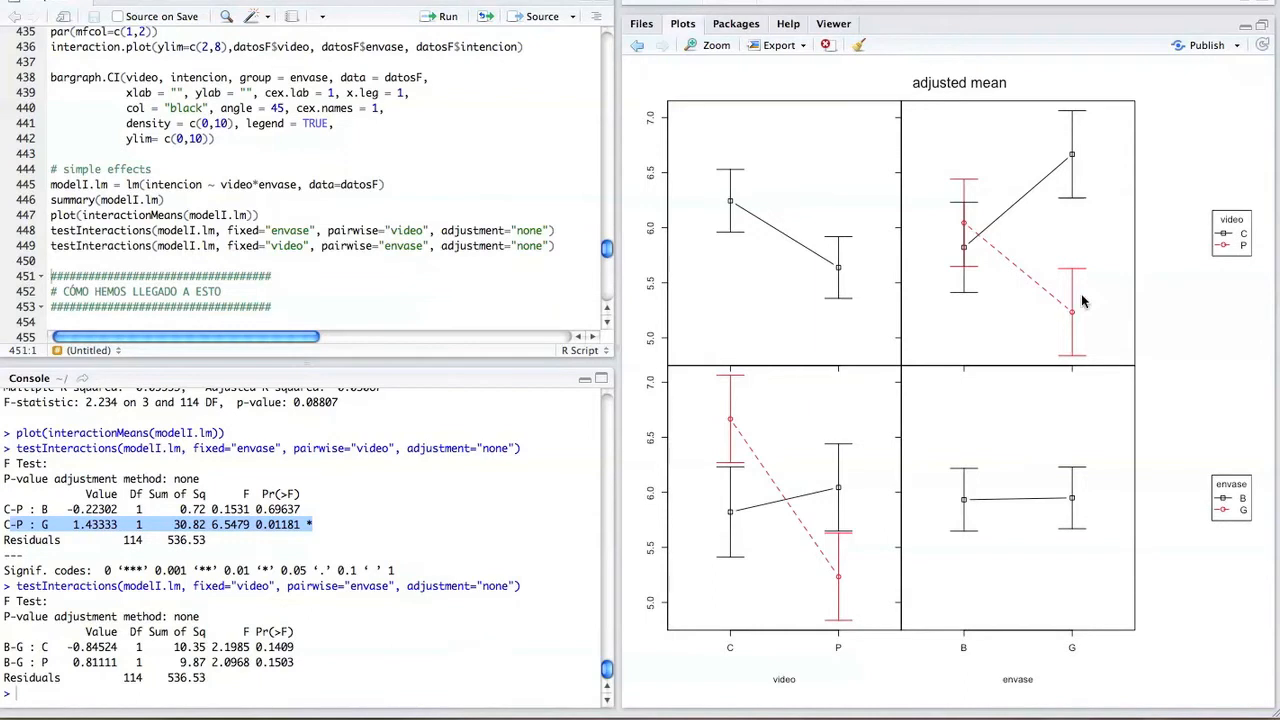